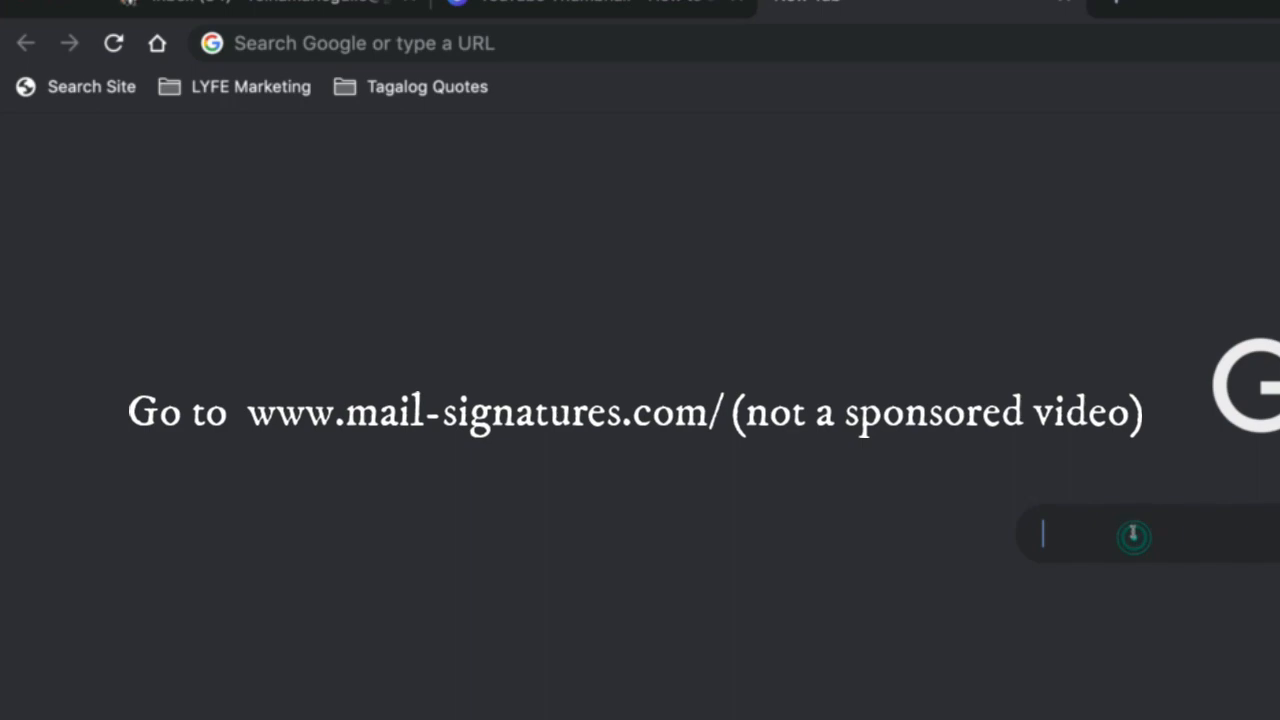
type("www.mail-signatures.com/signature-templates/")
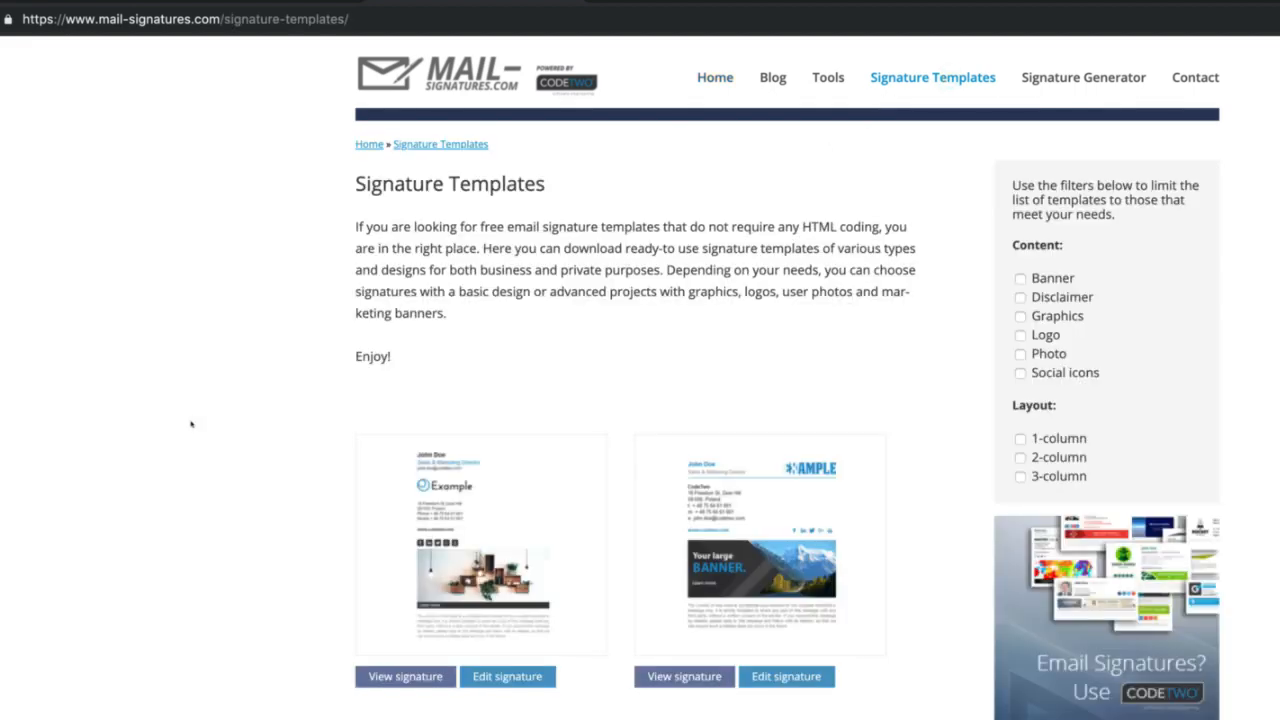
Step: Scroll down through the signature templates list
scroll("down", 3)
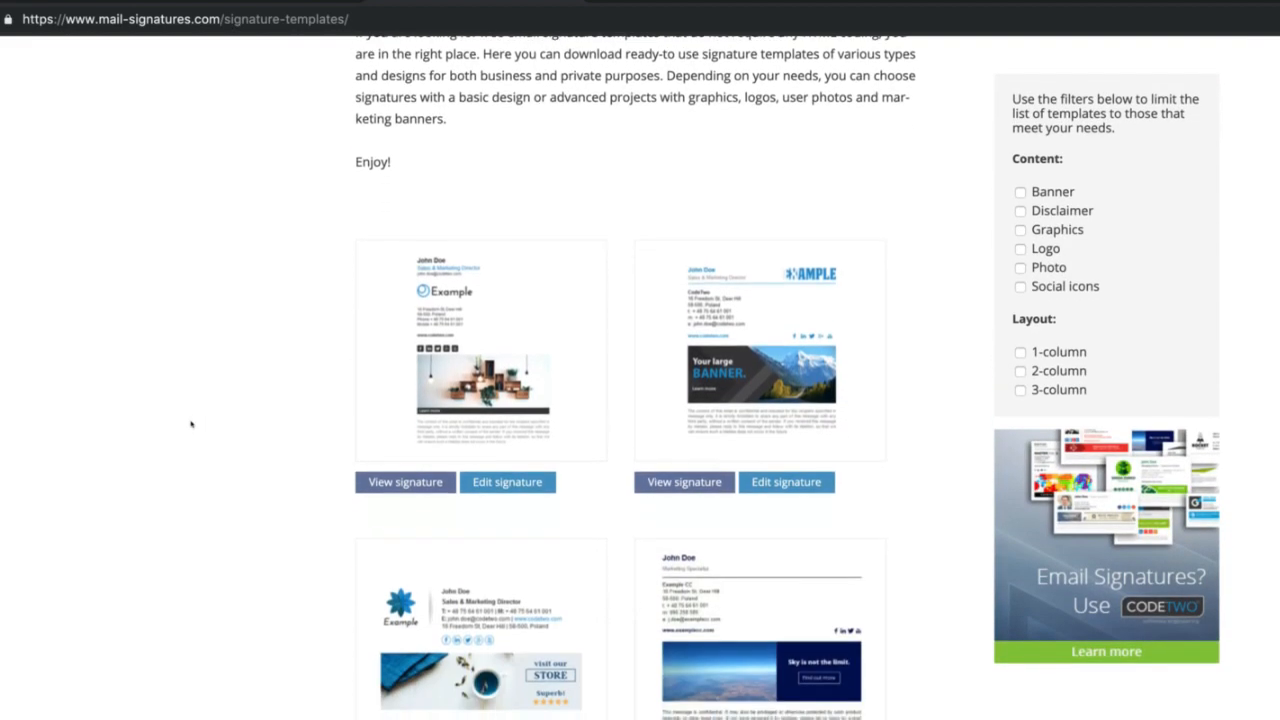
scroll("down", 3)
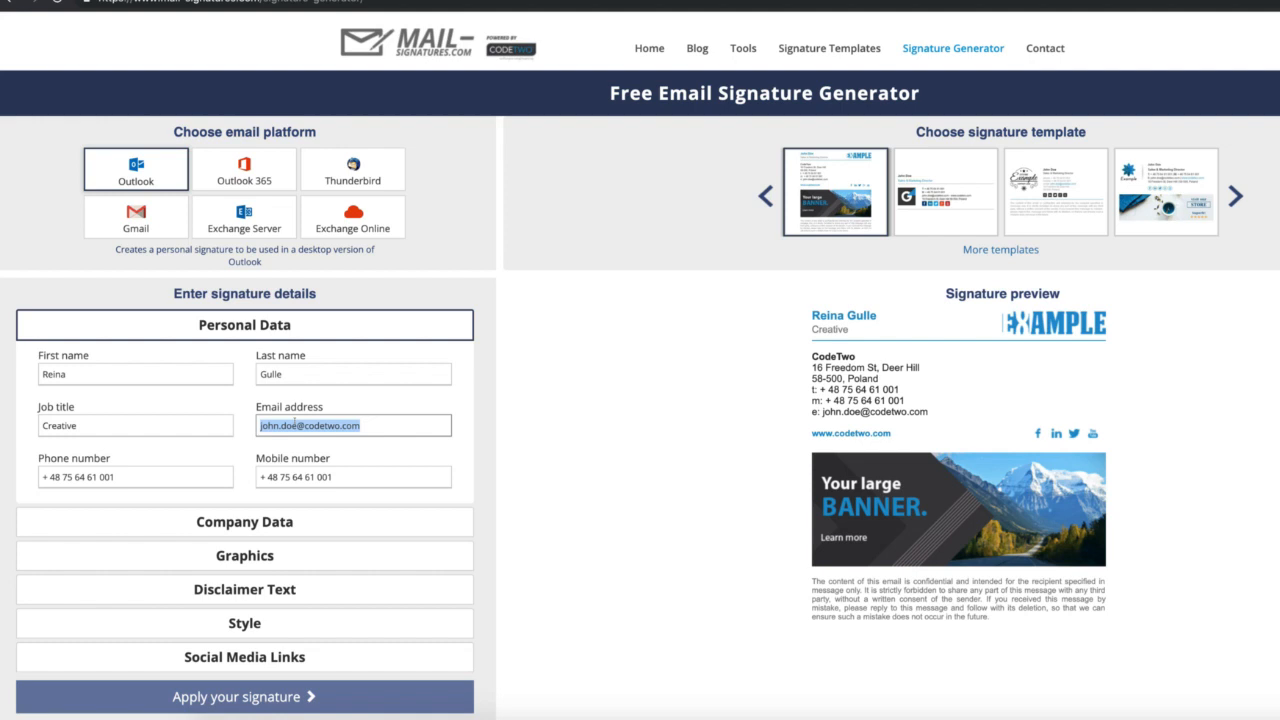
type("myemail@creative.com")
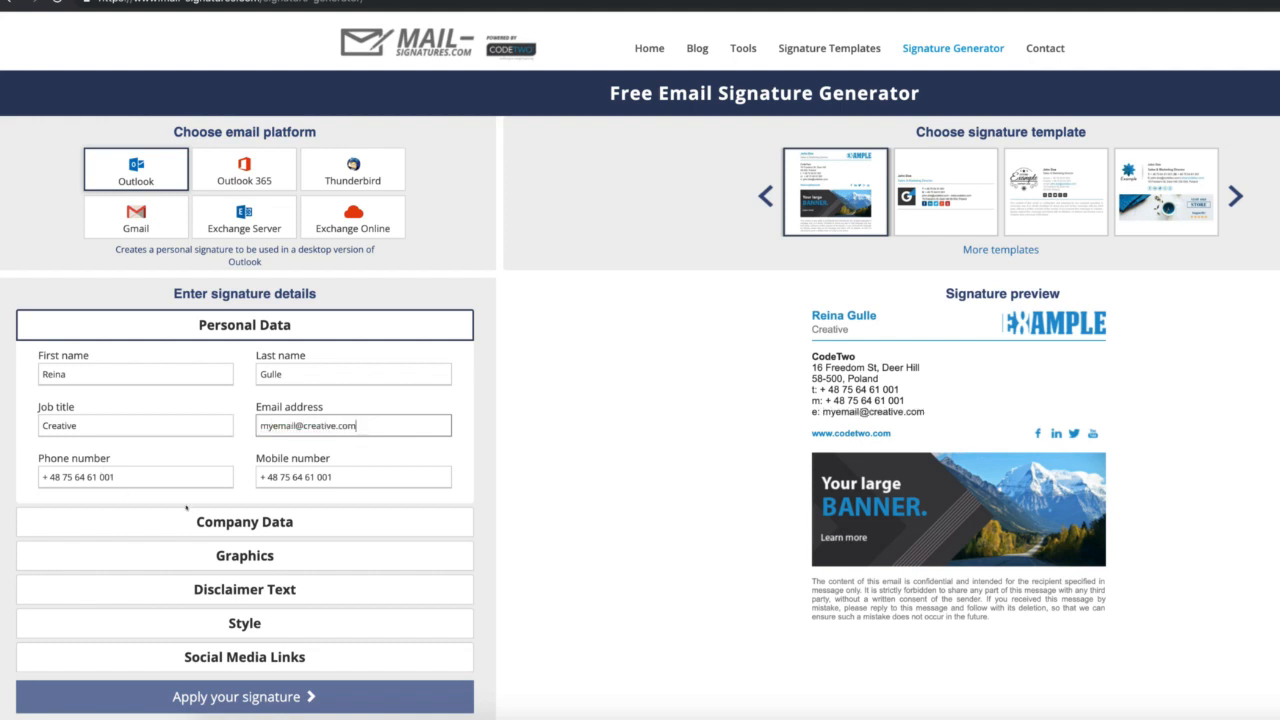
left_click(244, 521)
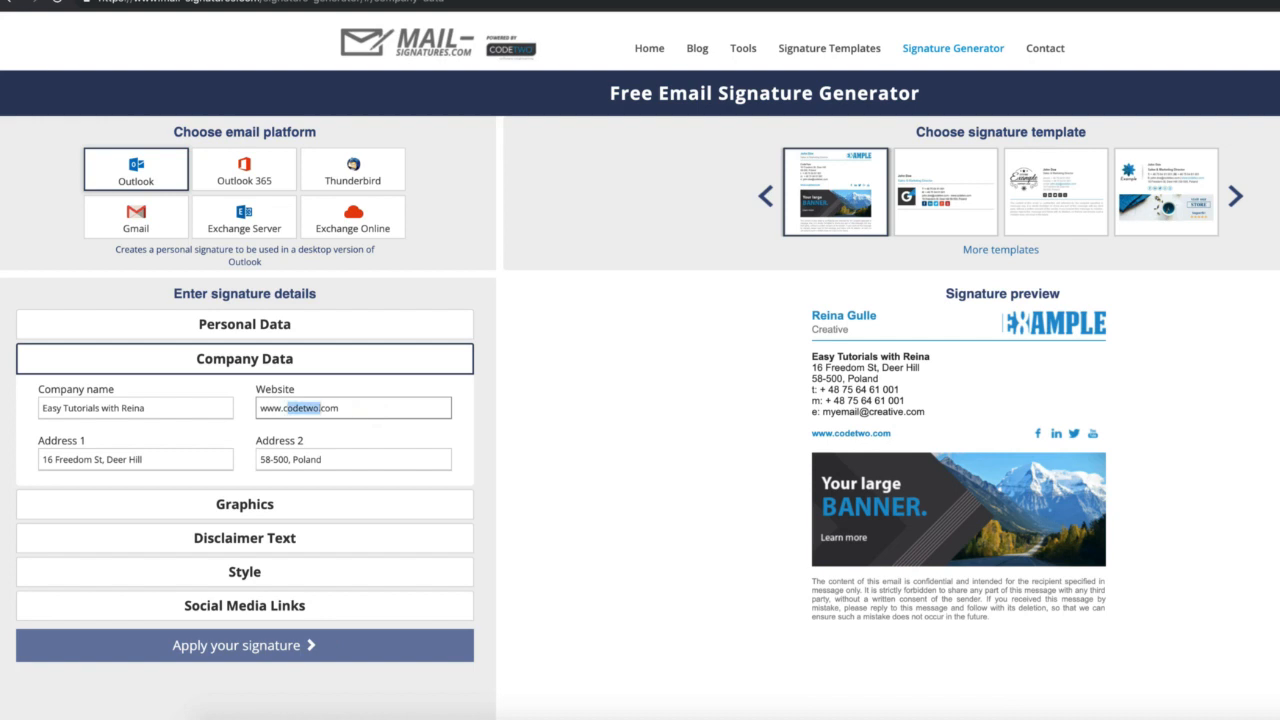
left_click(244, 504)
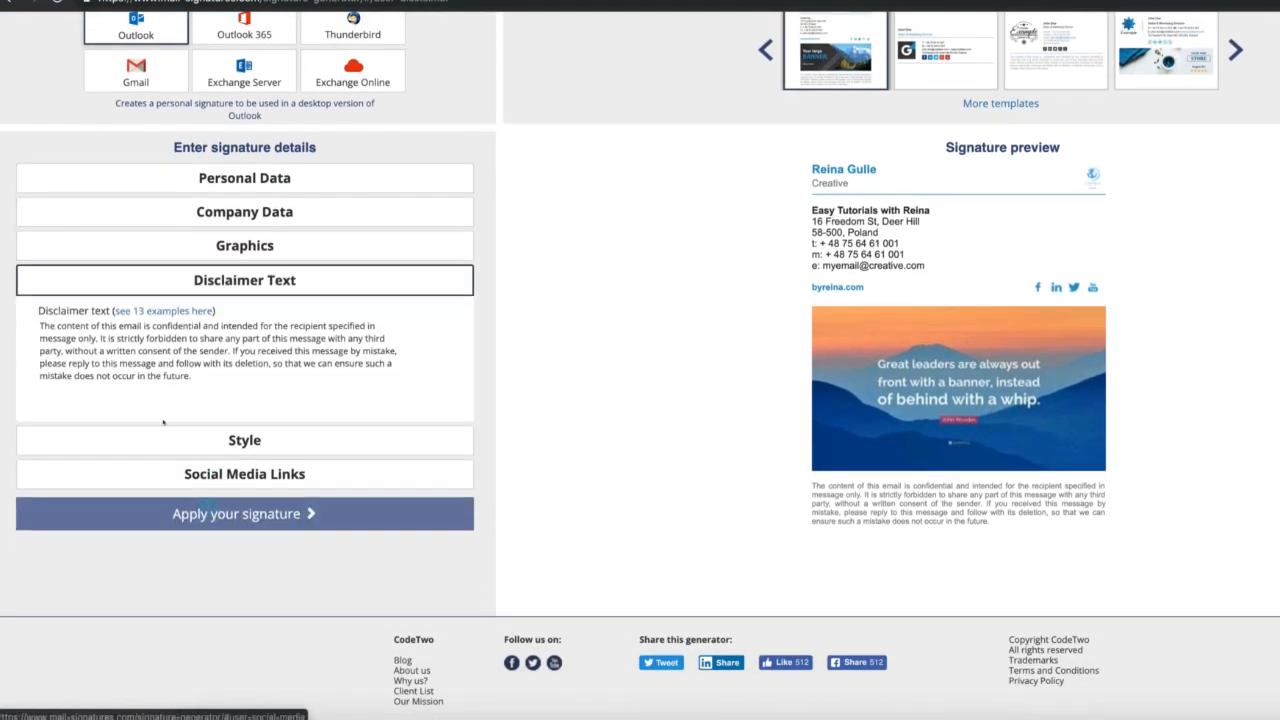
Step: Make the first font colour pink and apply the signature to reveal Outlook setup
left_click(244, 440)
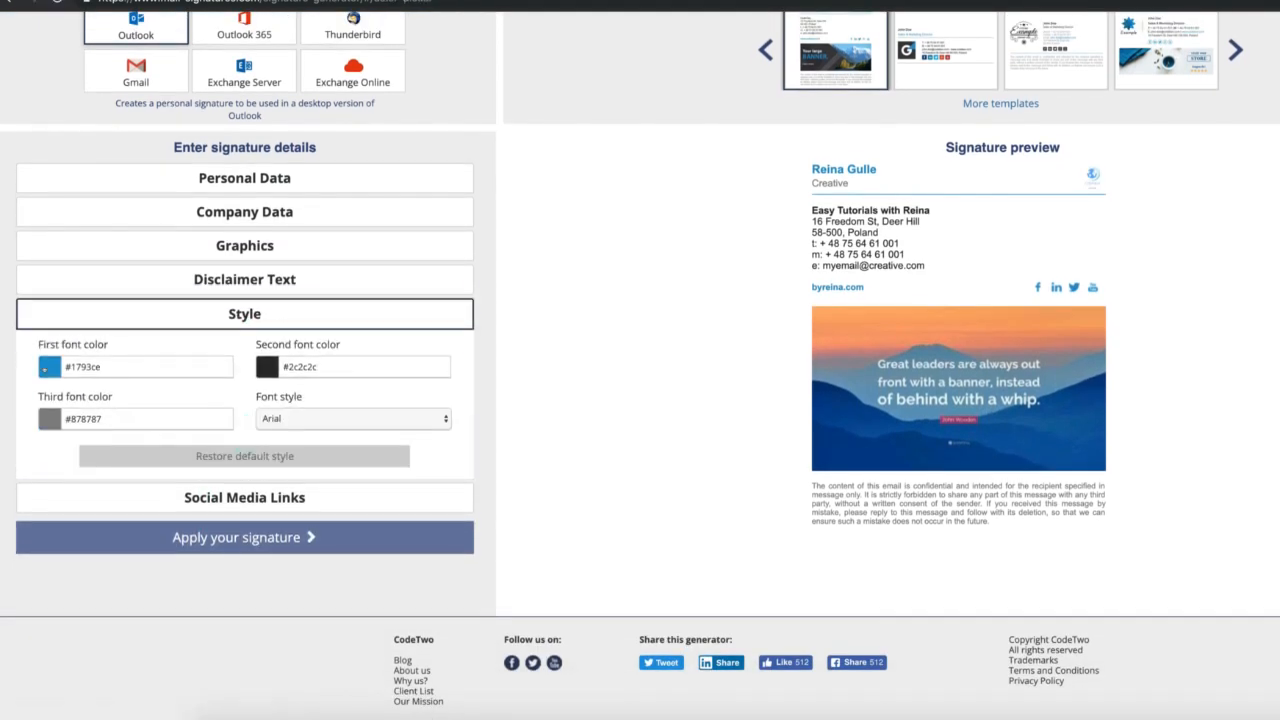
left_click(48, 367)
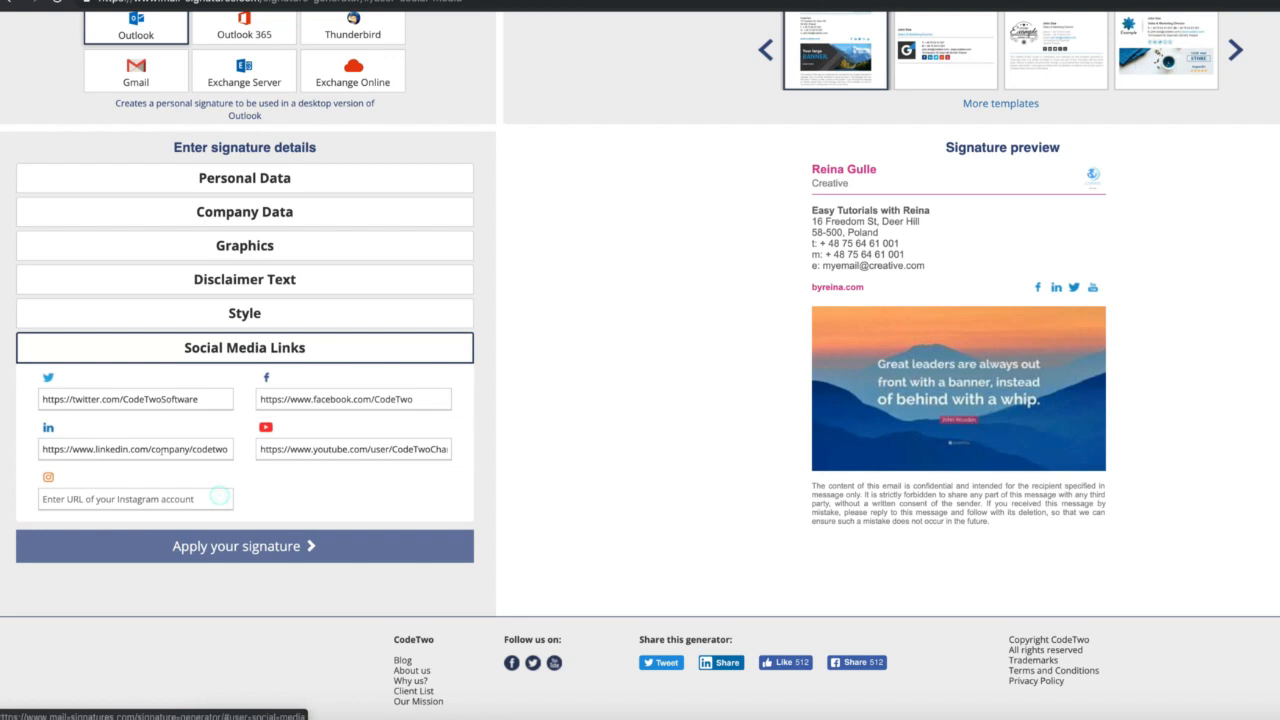
triple_click(353, 399)
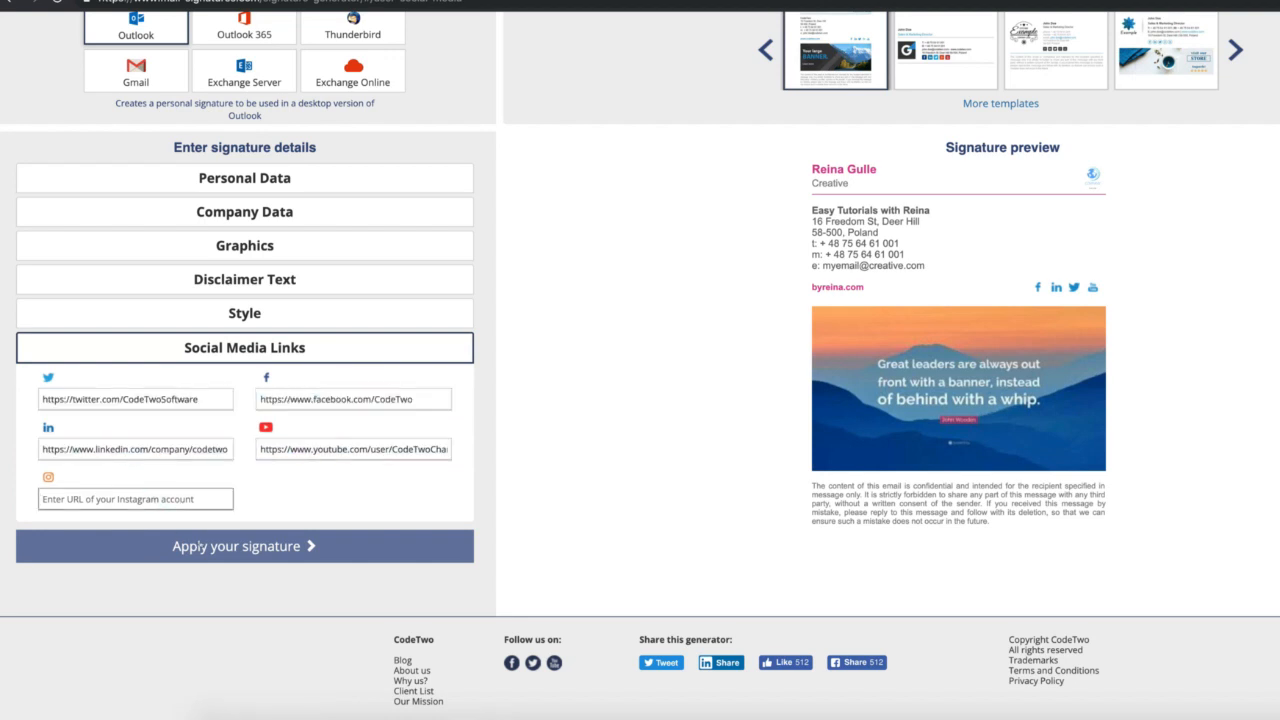
left_click(244, 546)
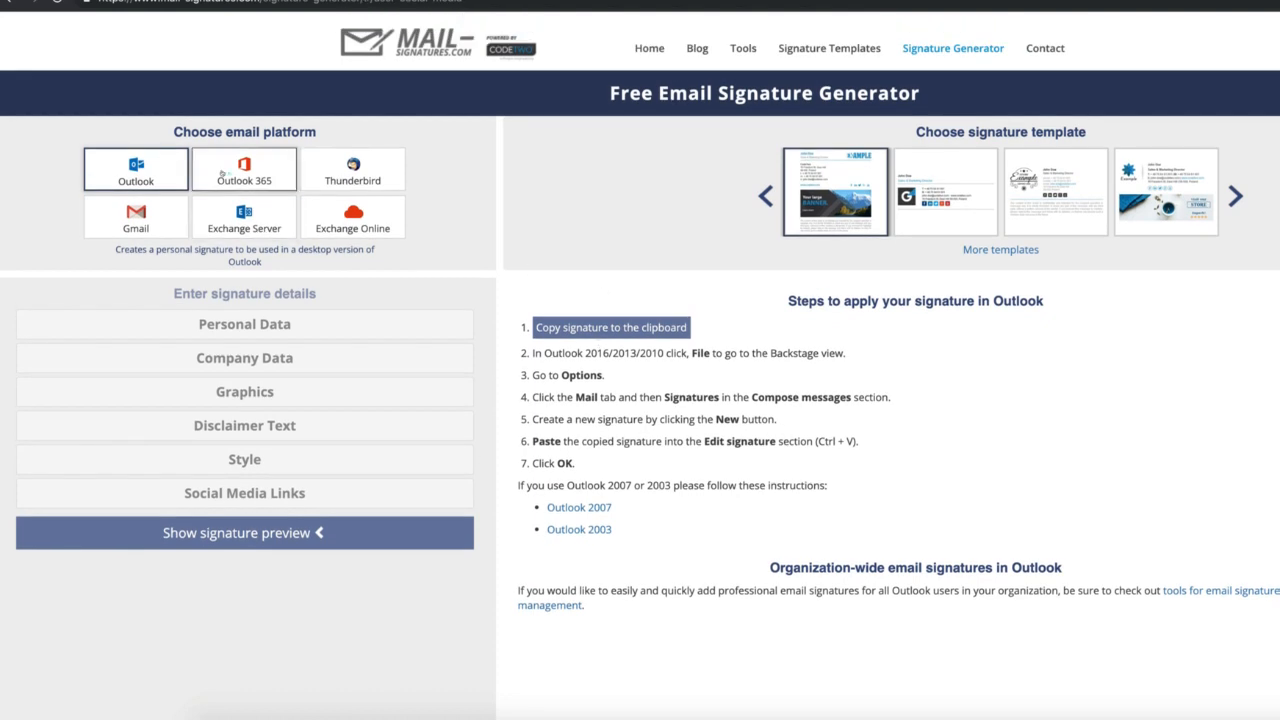
Step: Compare Thunderbird, Gmail and Exchange Online setup steps, ending on Gmail
left_click(352, 169)
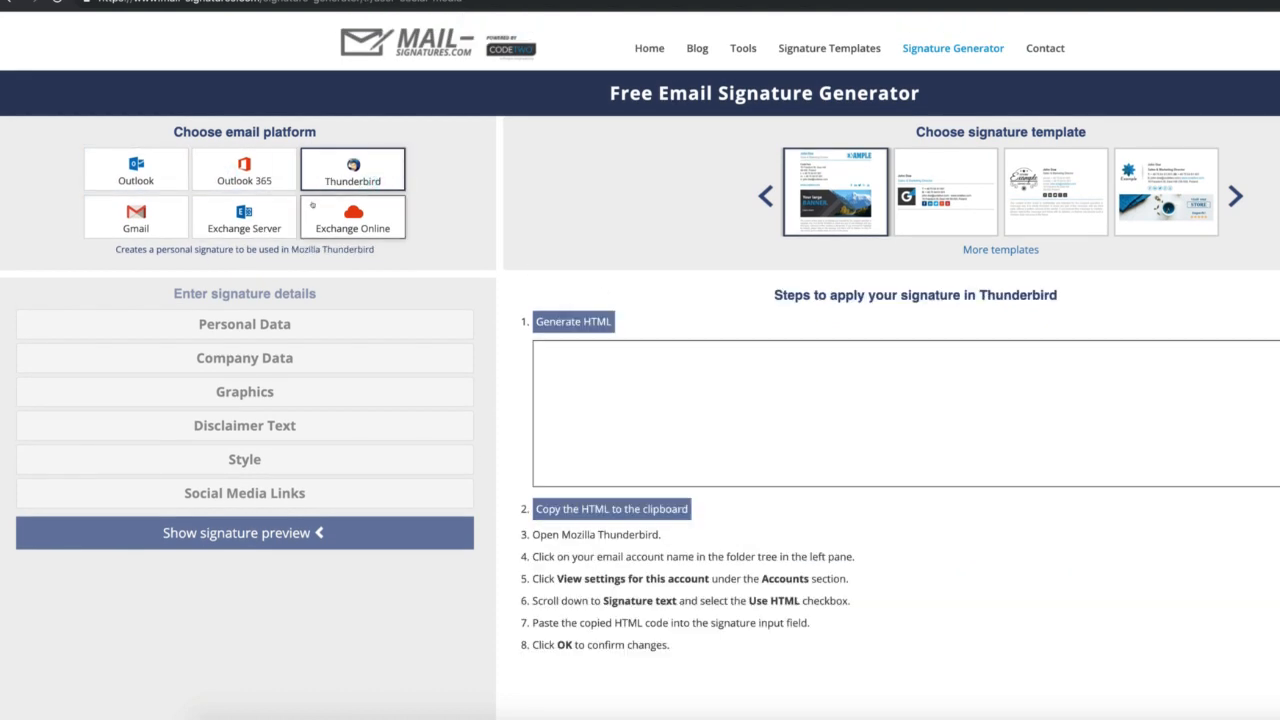
left_click(135, 216)
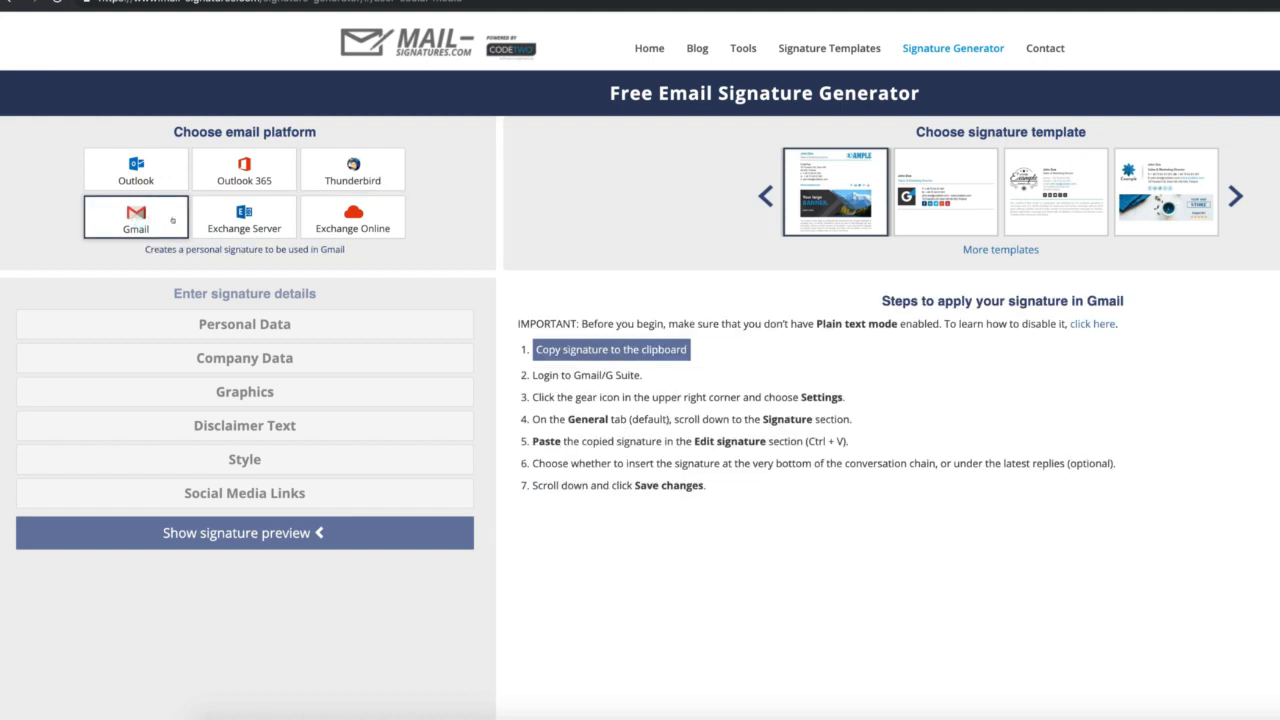
left_click(352, 217)
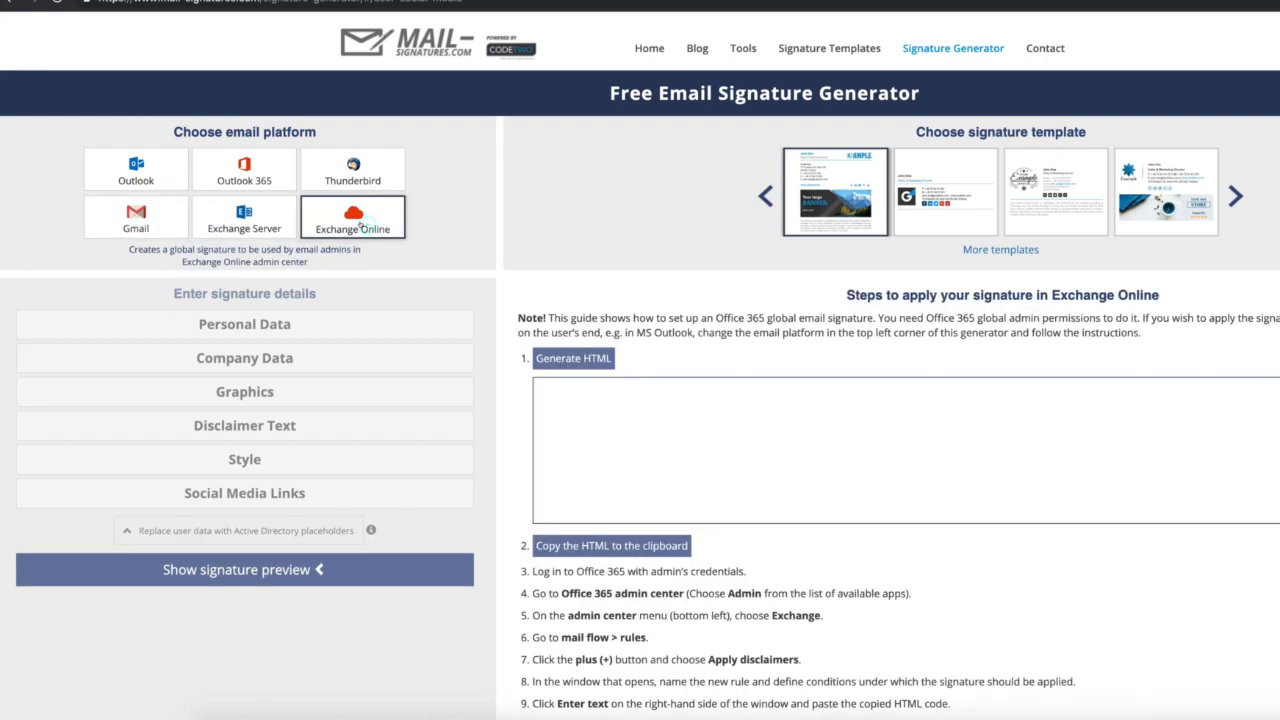
left_click(135, 217)
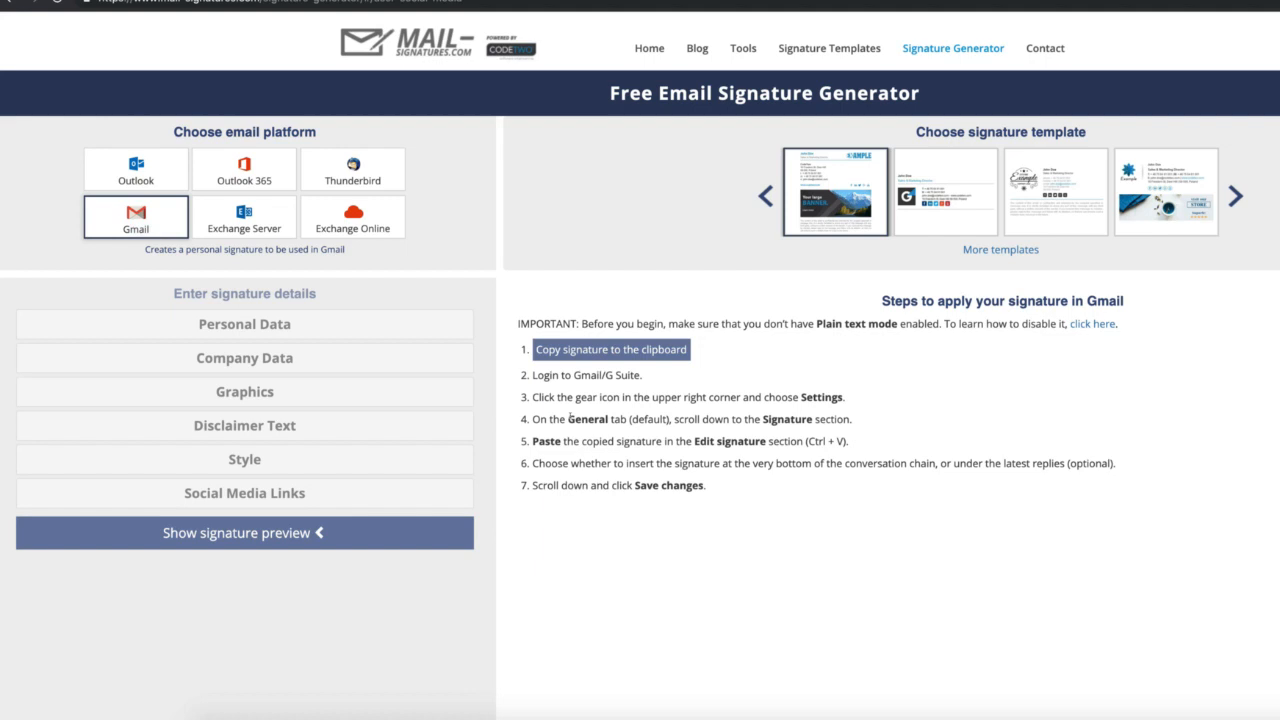